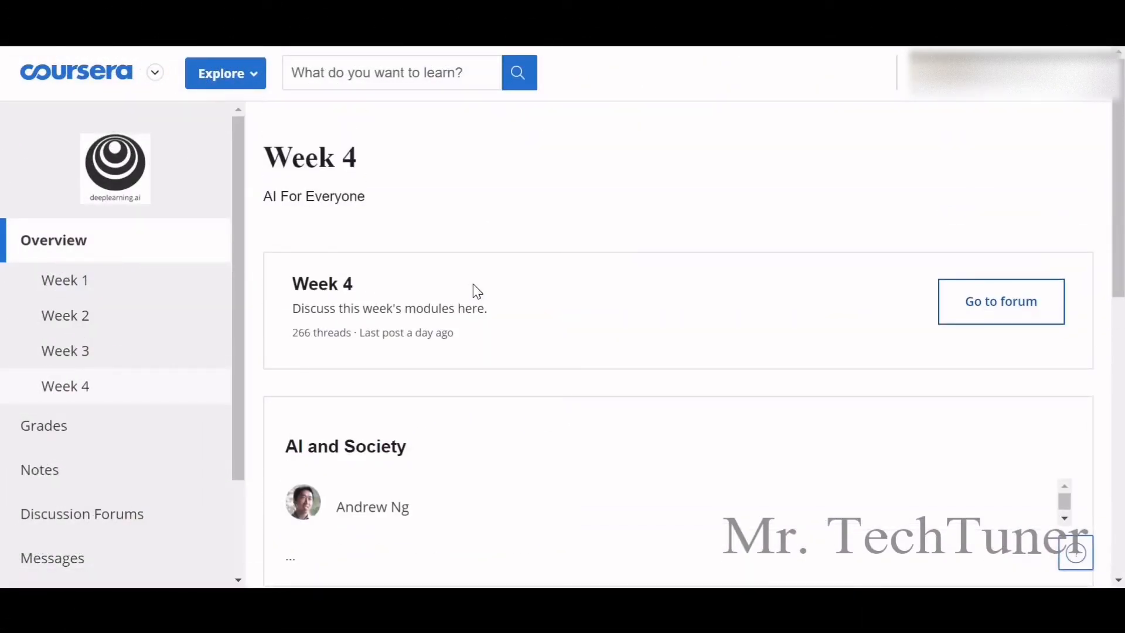
Scroll the Week 4 overview down to the Week 4 Quiz item showing a 100% grade.
scroll("down", 3)
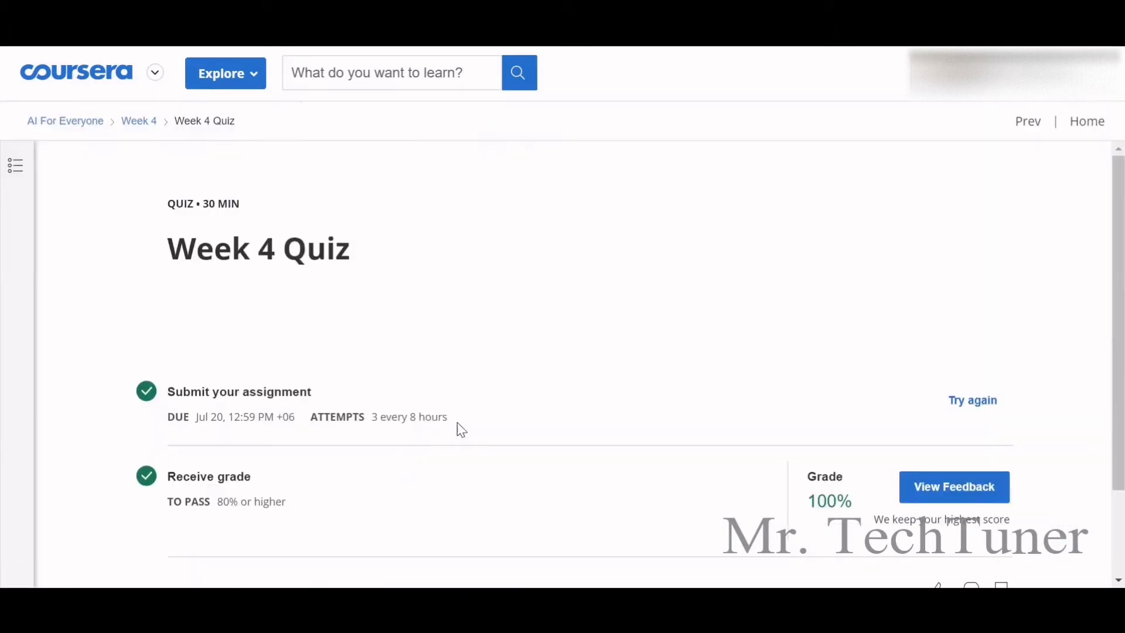
View the quiz feedback and read question 1 on AI limitations, all answers Correct.
left_click(953, 486)
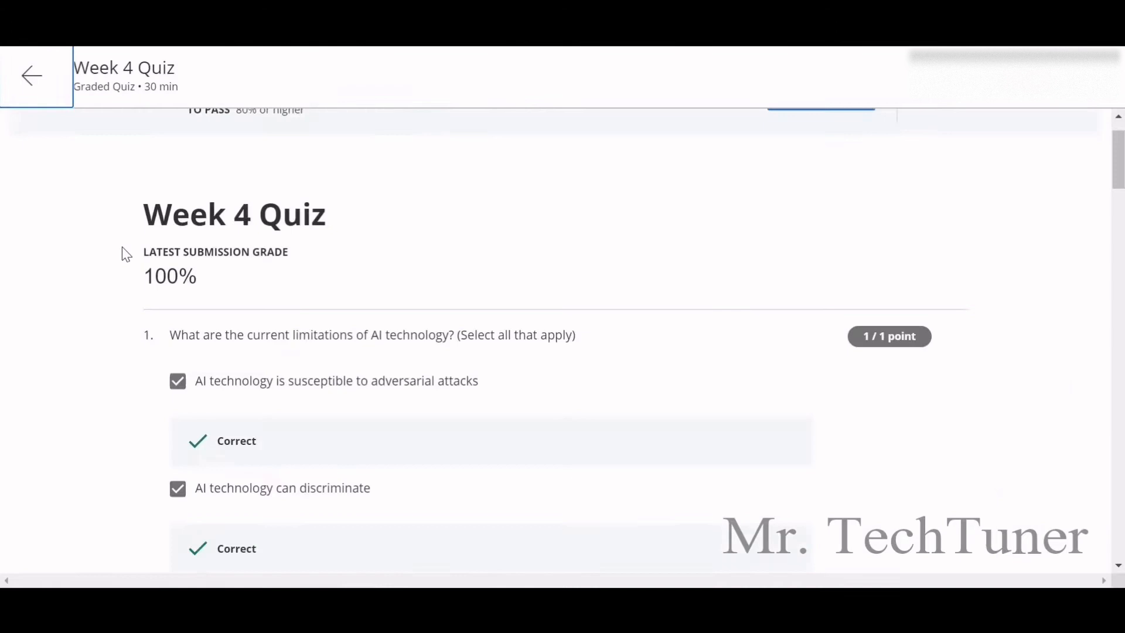
scroll("down", 3)
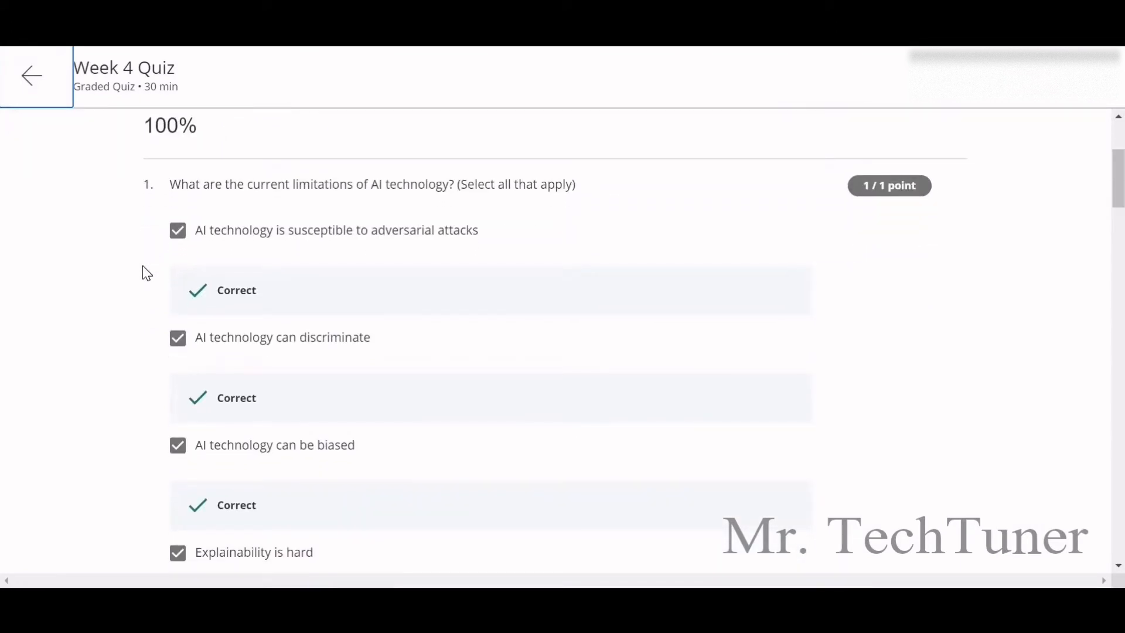
mouse_move(151, 273)
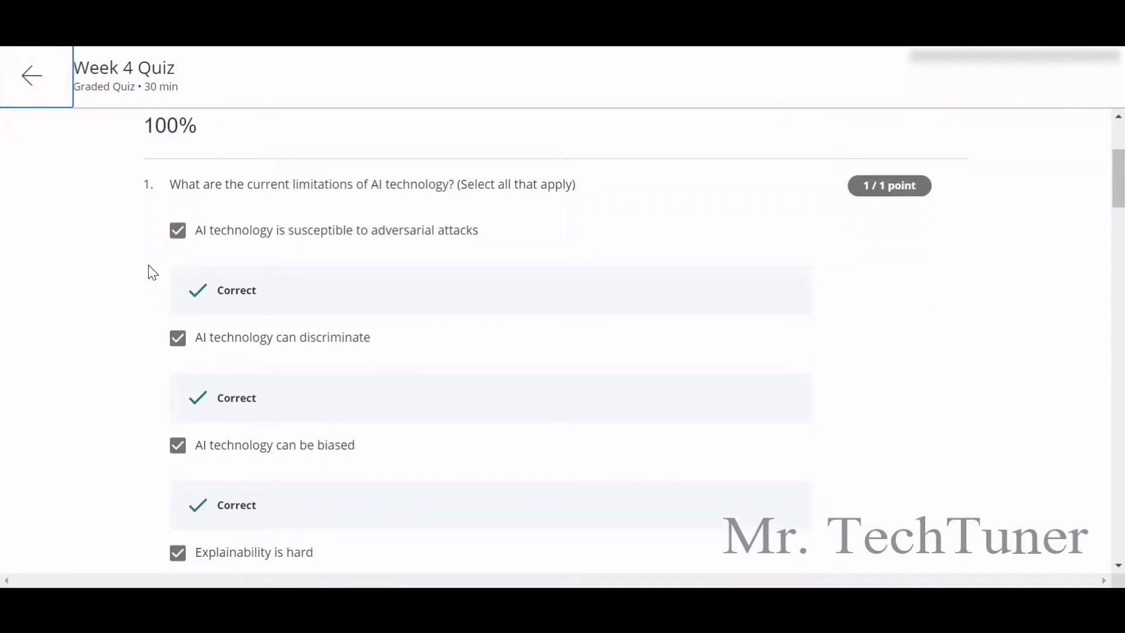
mouse_move(340, 257)
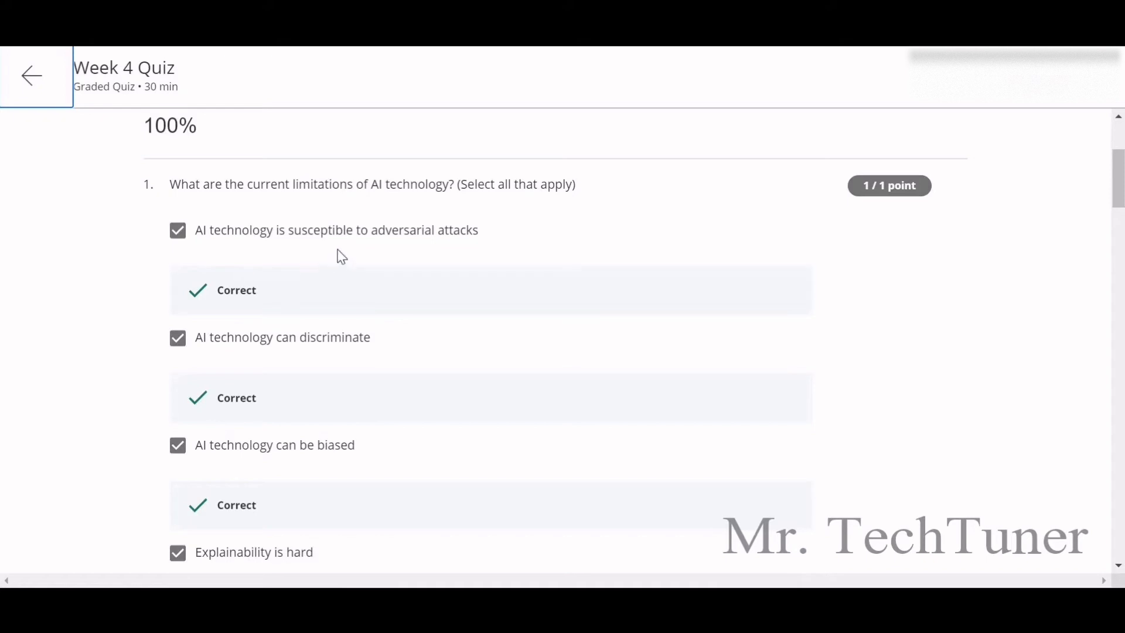
scroll("down", 3)
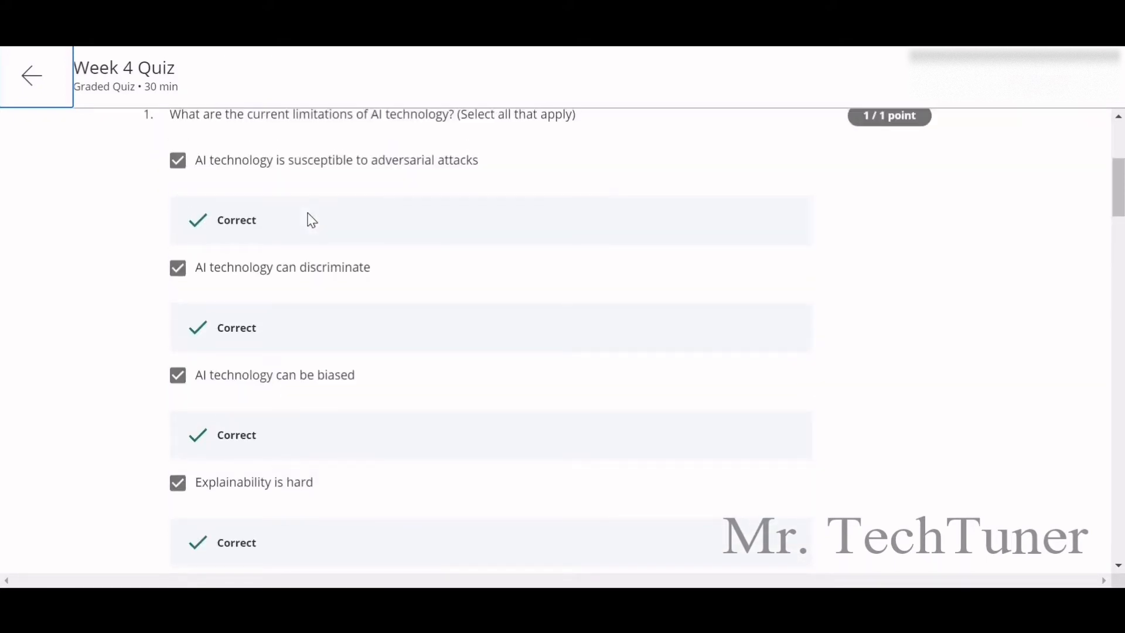
scroll("down", 3)
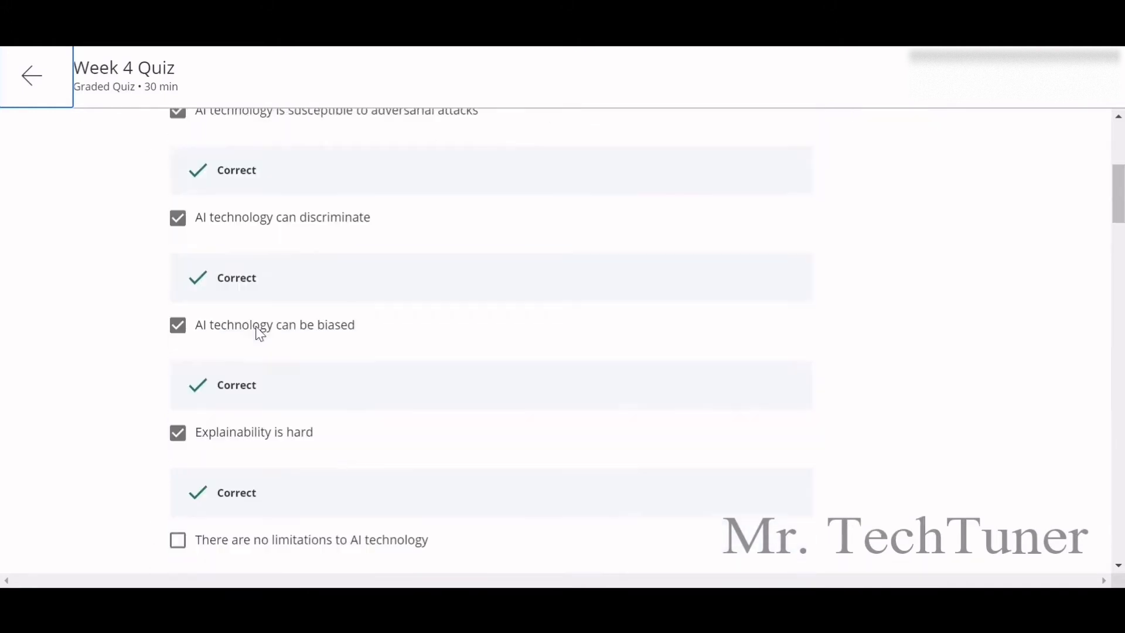
scroll("down", 3)
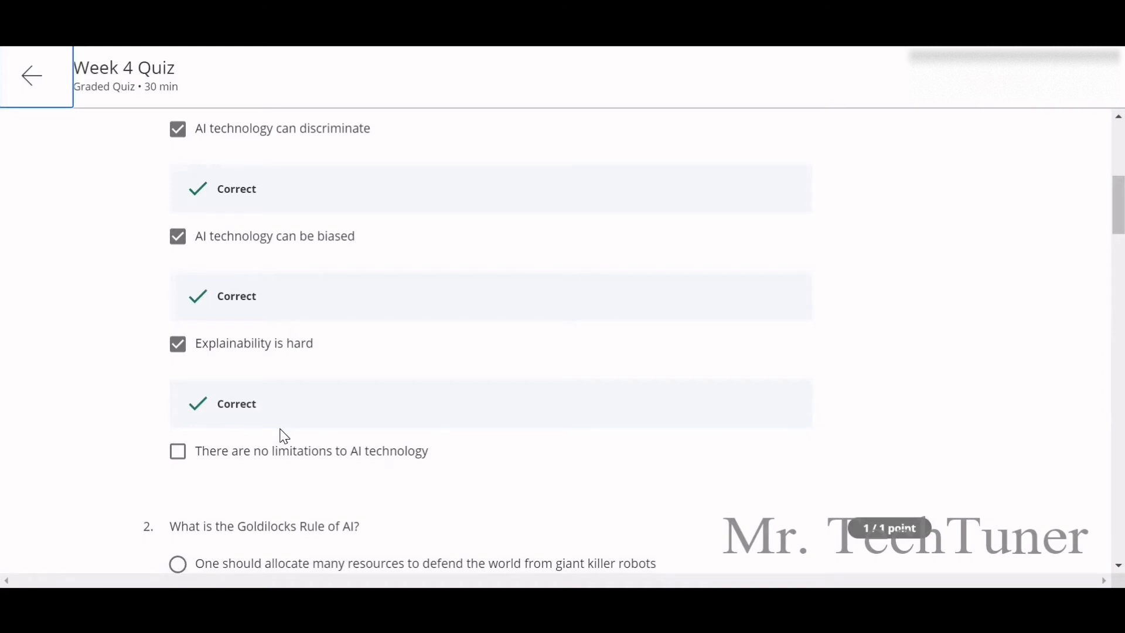
Read question 2 on the Goldilocks Rule and question 3 on explainability, both Correct.
scroll("down", 3)
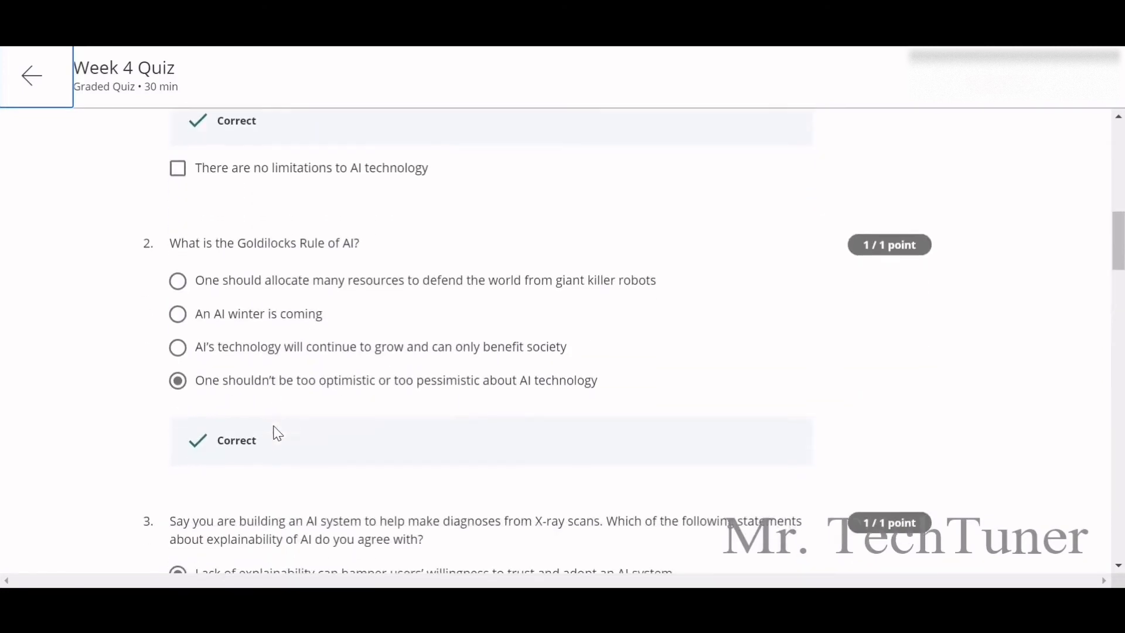
scroll("down", 3)
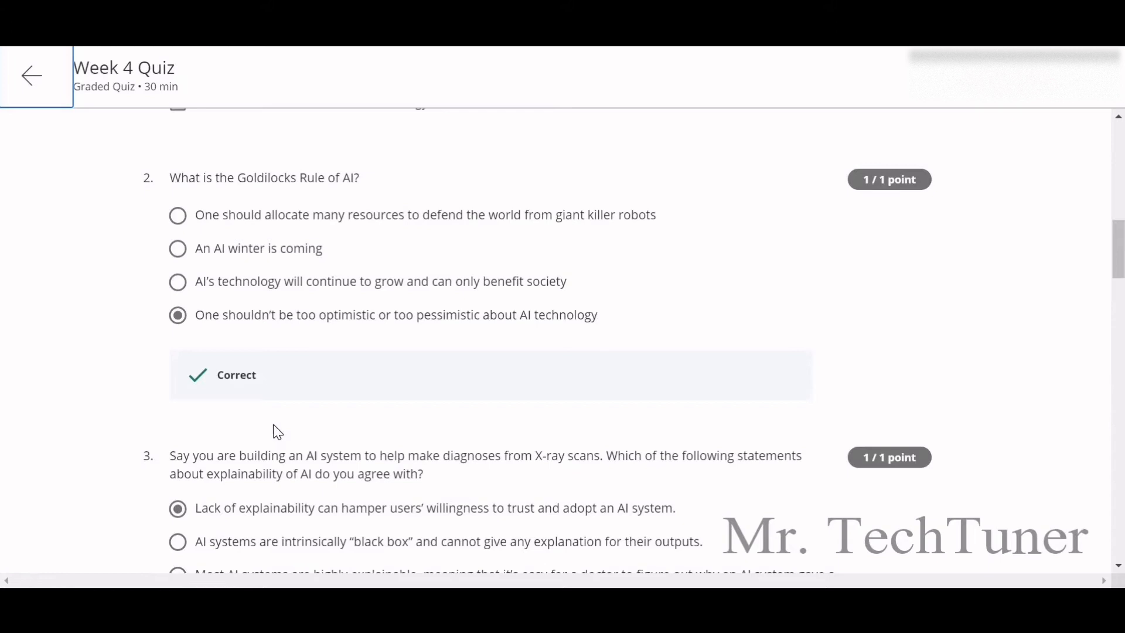
scroll("down", 3)
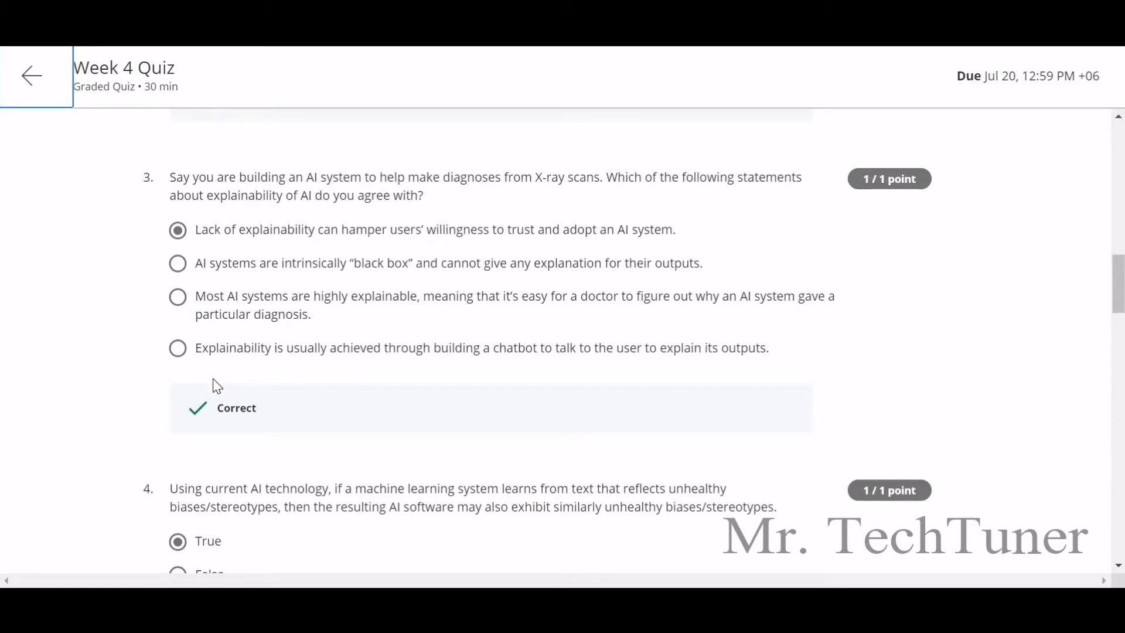
mouse_move(105, 392)
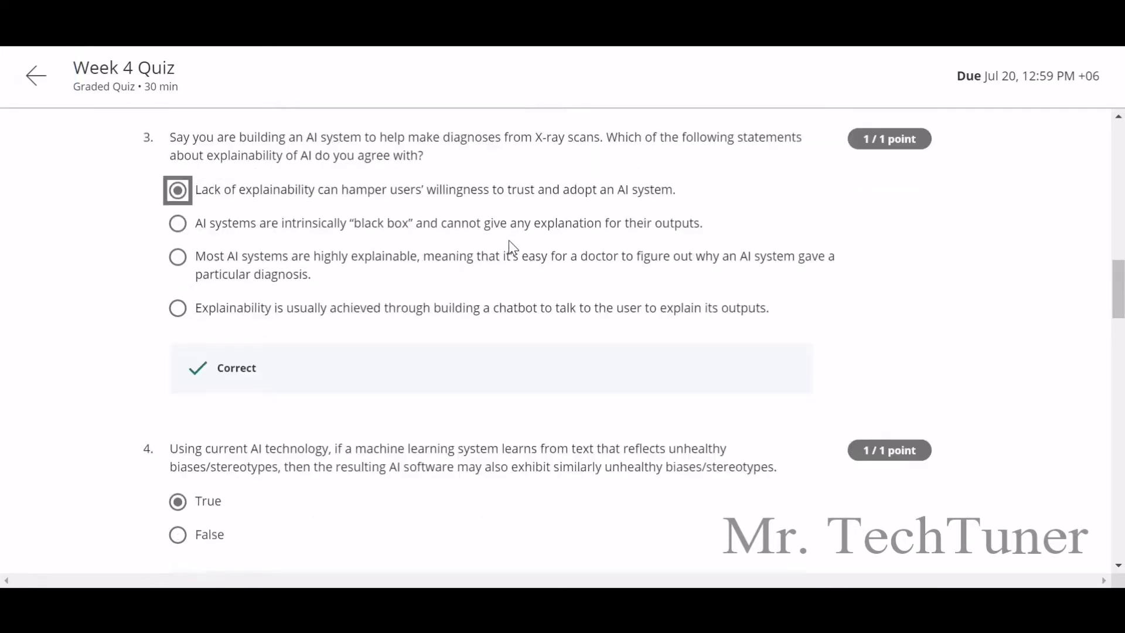
Read questions 4 and 5 on bias answered True, highlighting question 5's text.
scroll("down", 3)
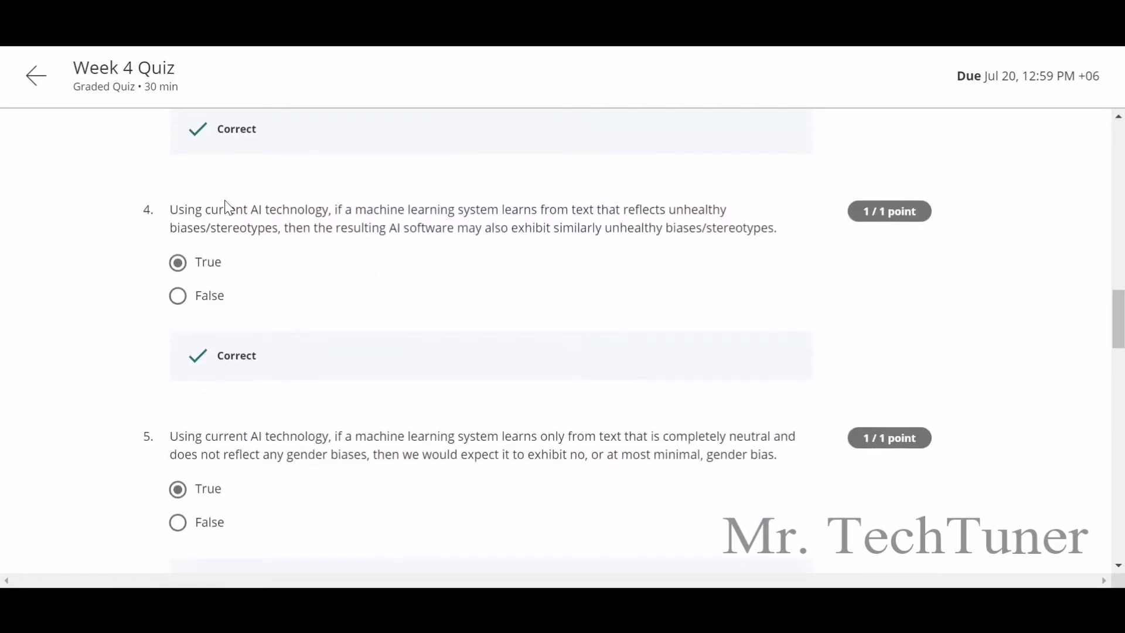
scroll("down", 3)
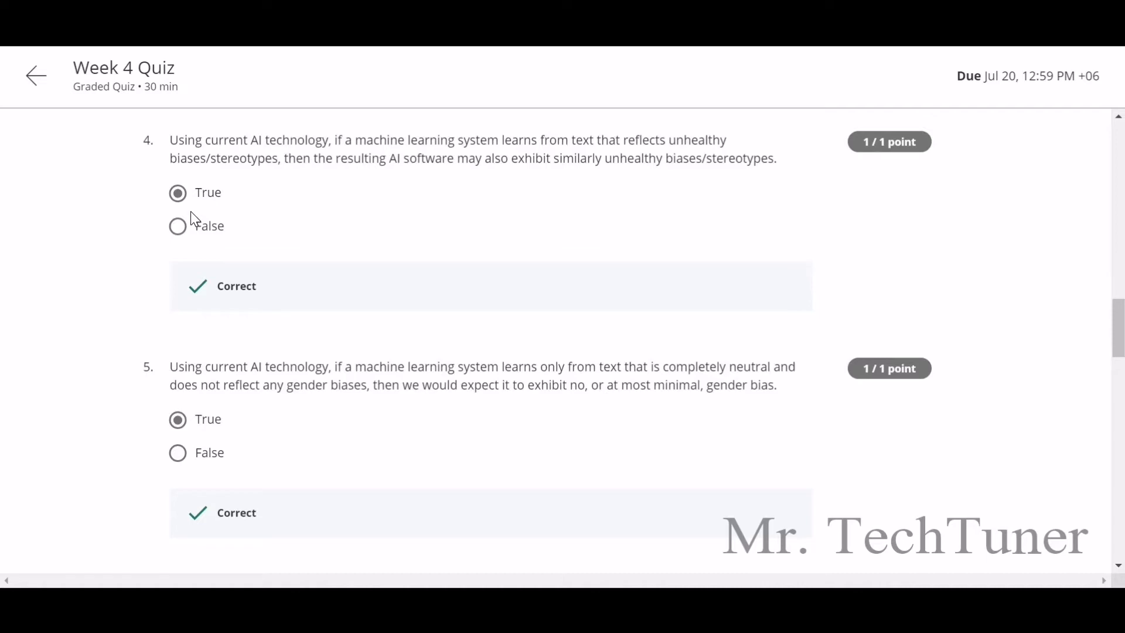
mouse_move(196, 203)
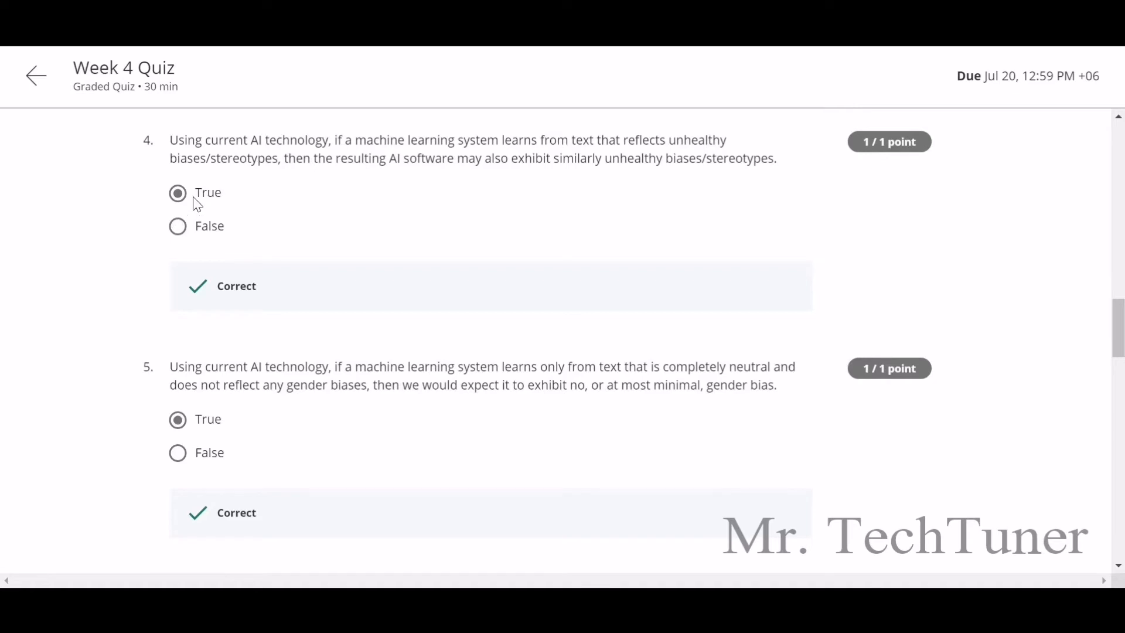
scroll("down", 3)
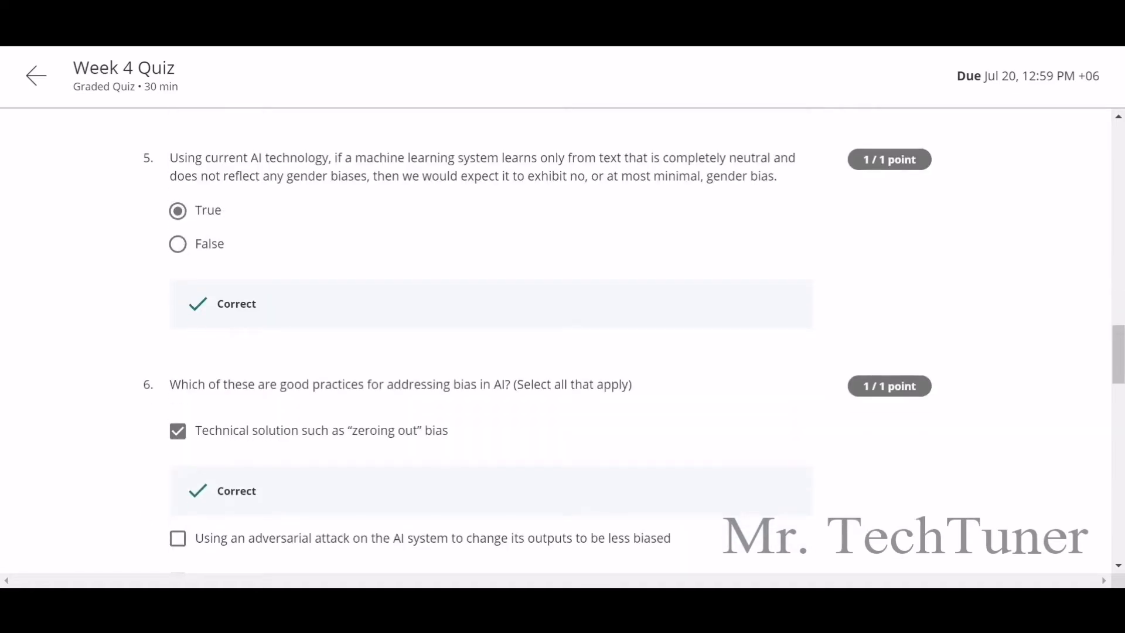
left_click_drag(177, 159, 776, 176)
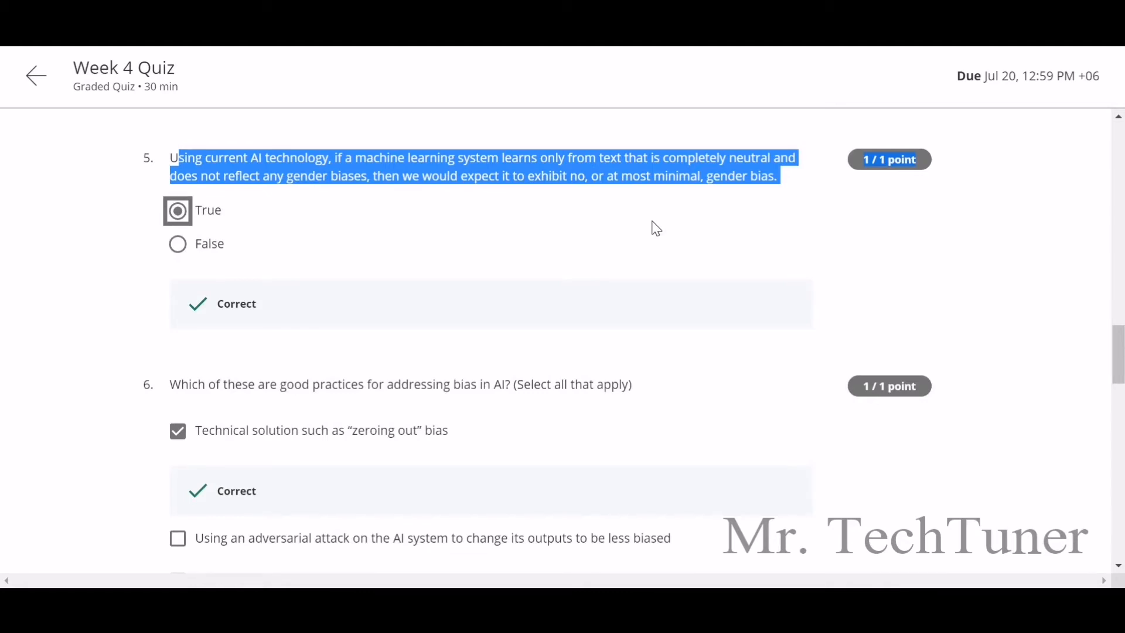
scroll("down", 3)
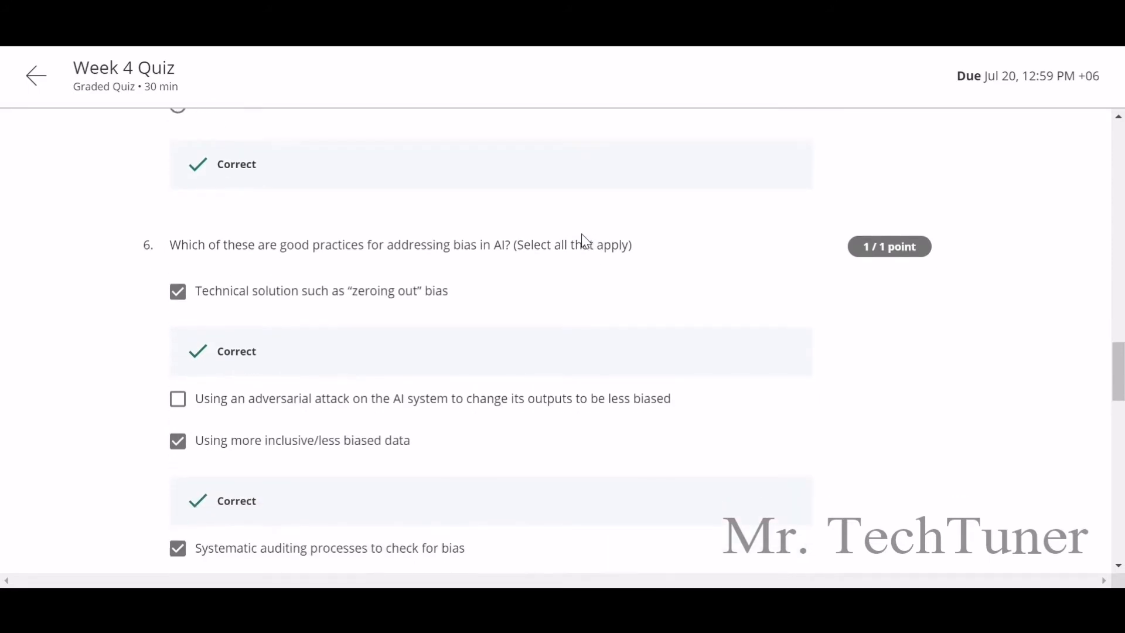
Read question 6's three checked bias practices, each marked Correct.
scroll("down", 3)
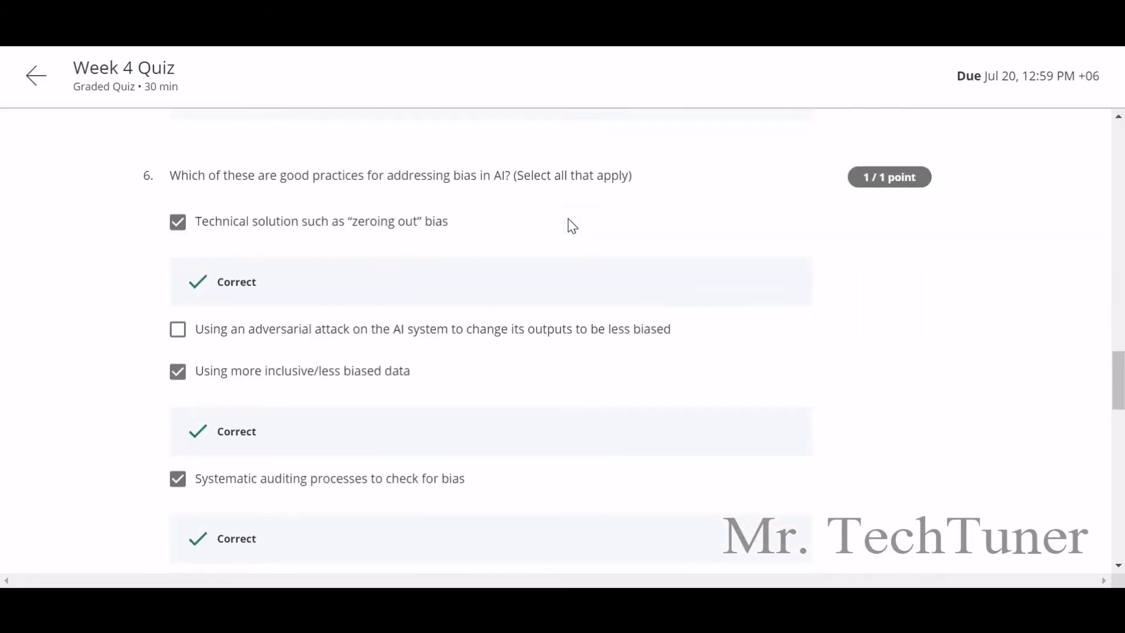
mouse_move(600, 210)
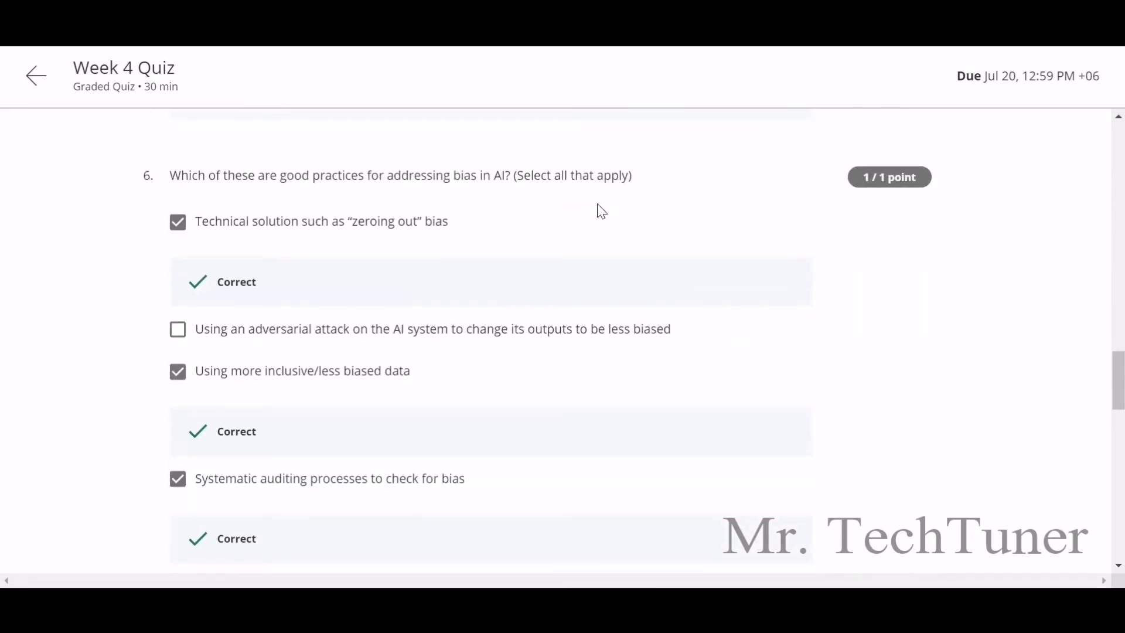
scroll("down", 3)
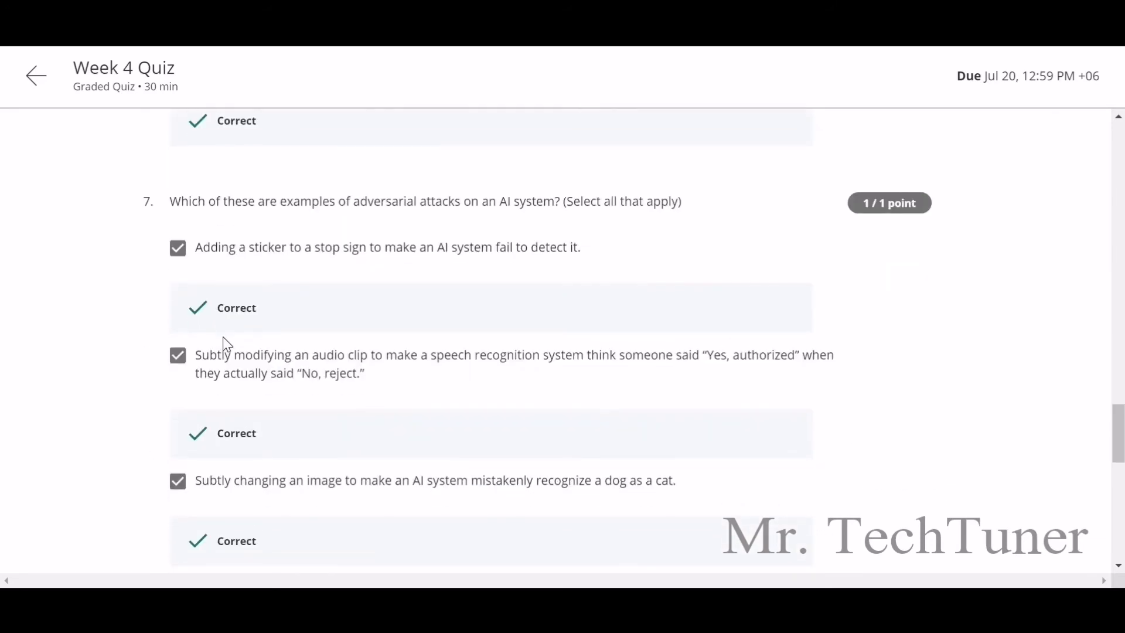
Read question 7's three adversarial attack examples, each marked Correct.
scroll("down", 3)
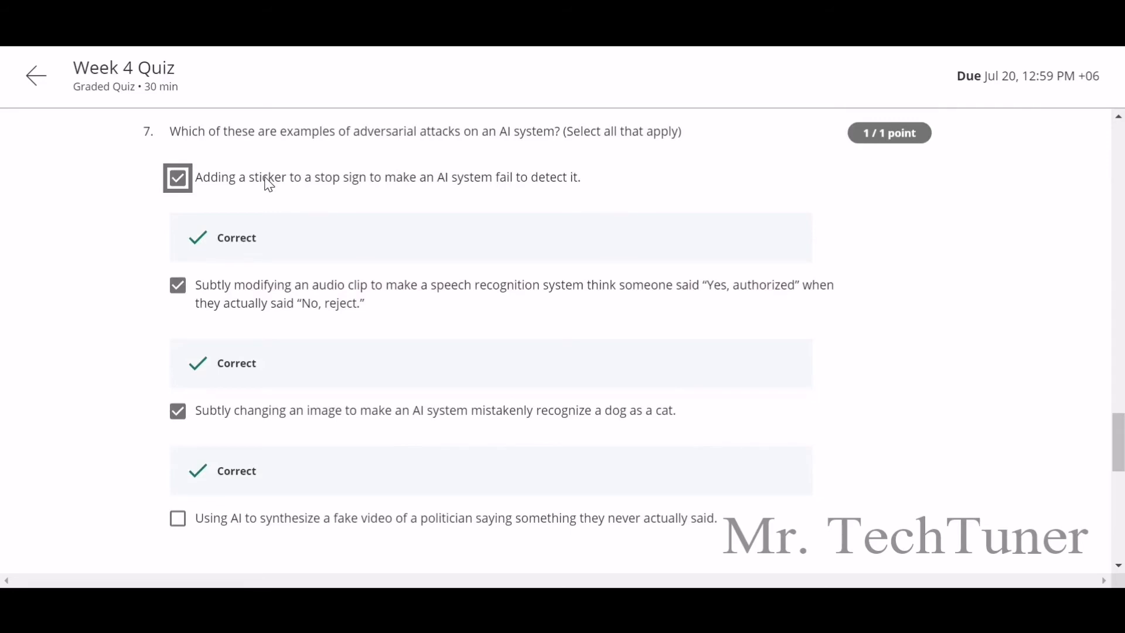
mouse_move(453, 228)
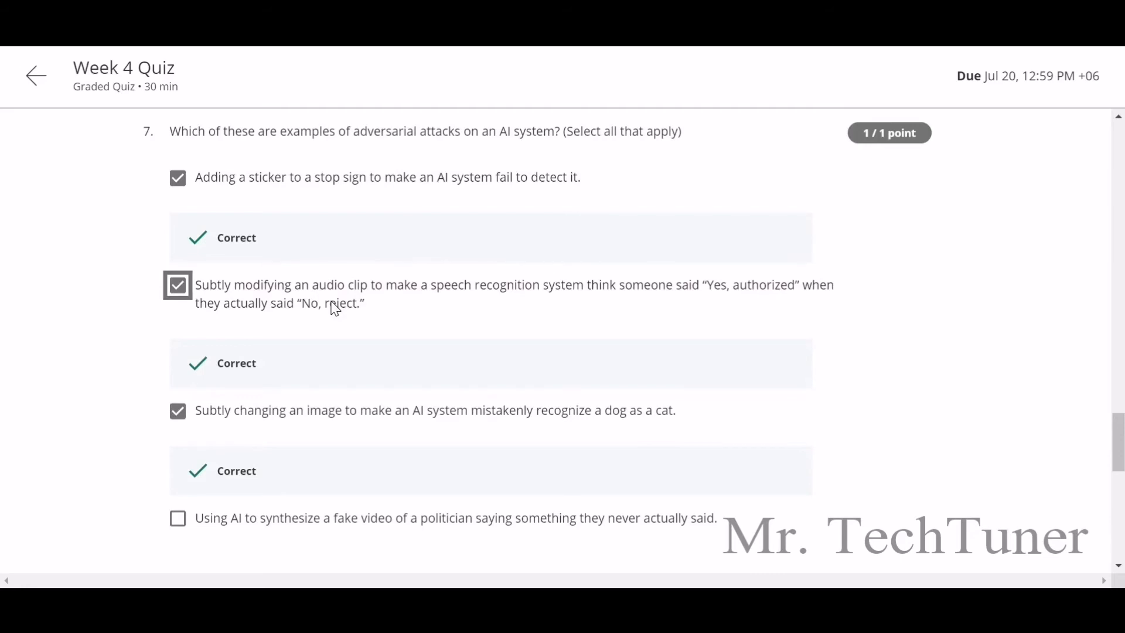
scroll("down", 3)
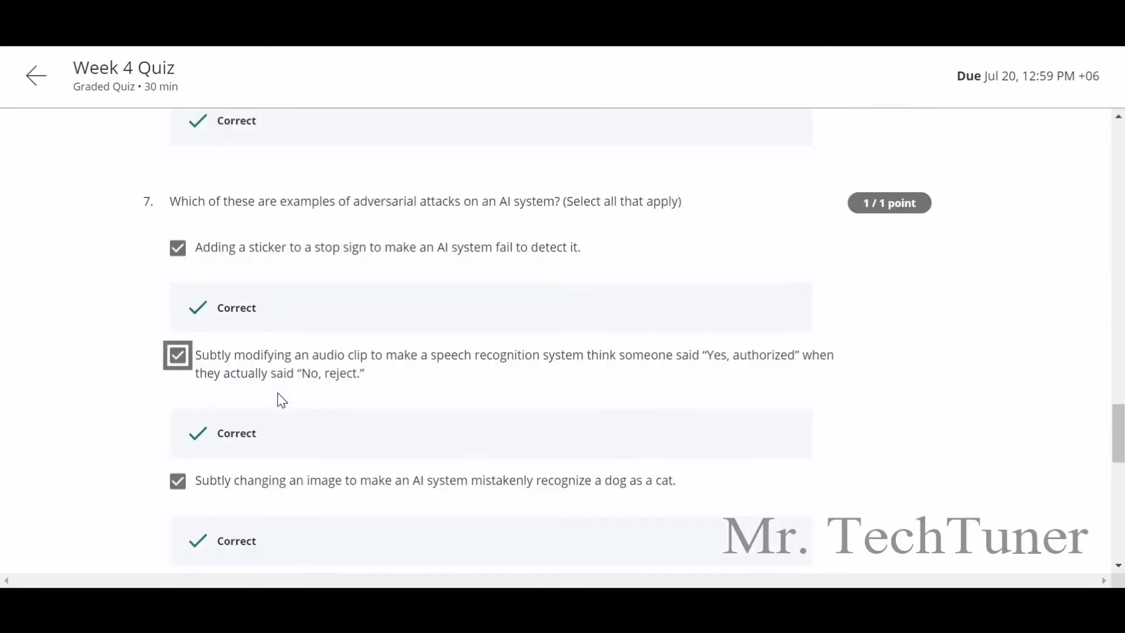
scroll("down", 3)
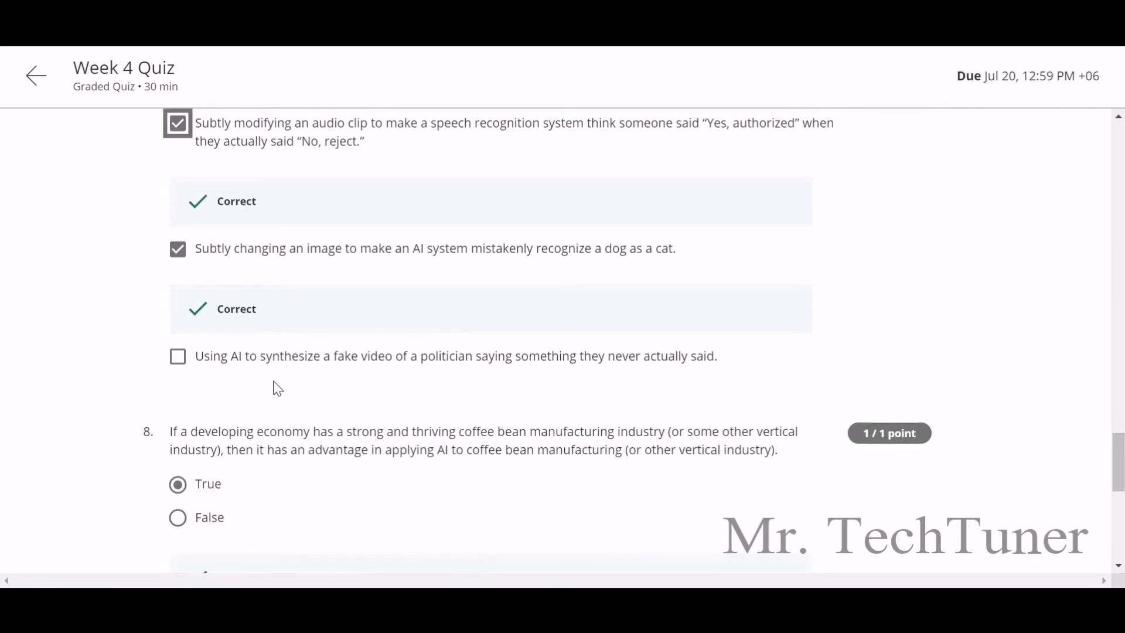
Read questions 8, 9 and 10 at the page bottom, each scored 1/1 and Correct.
scroll("down", 3)
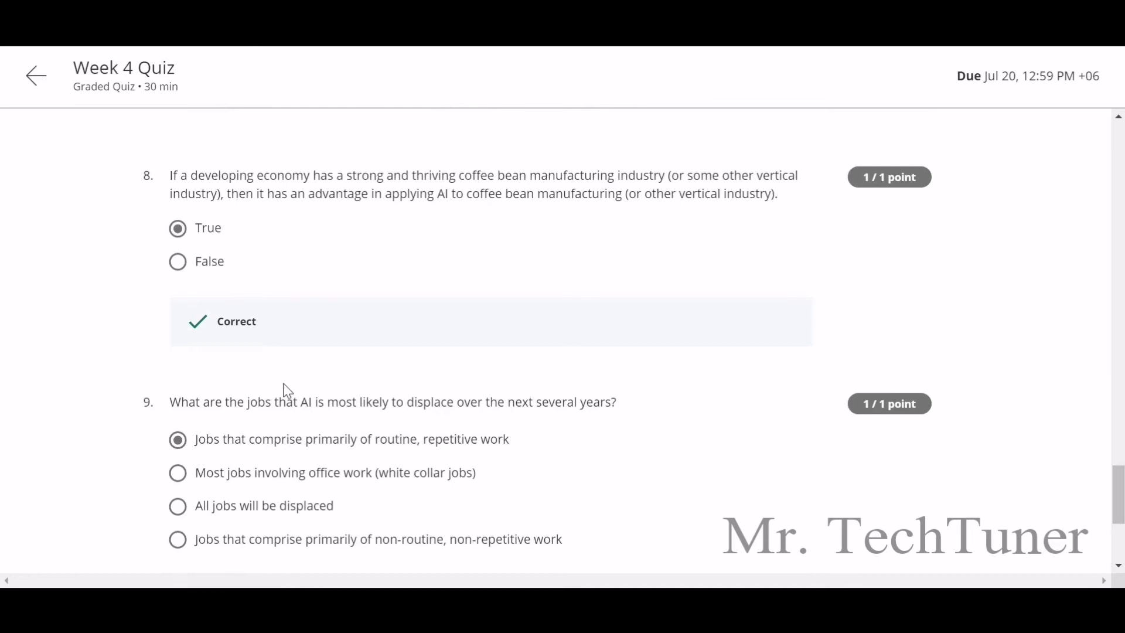
scroll("down", 3)
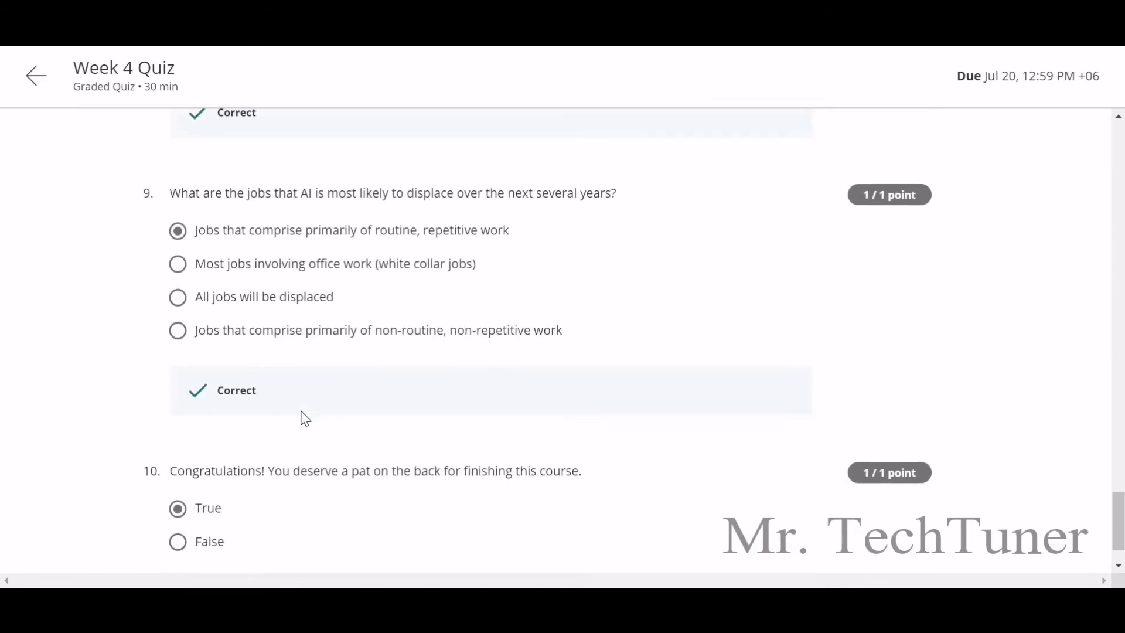
mouse_move(327, 410)
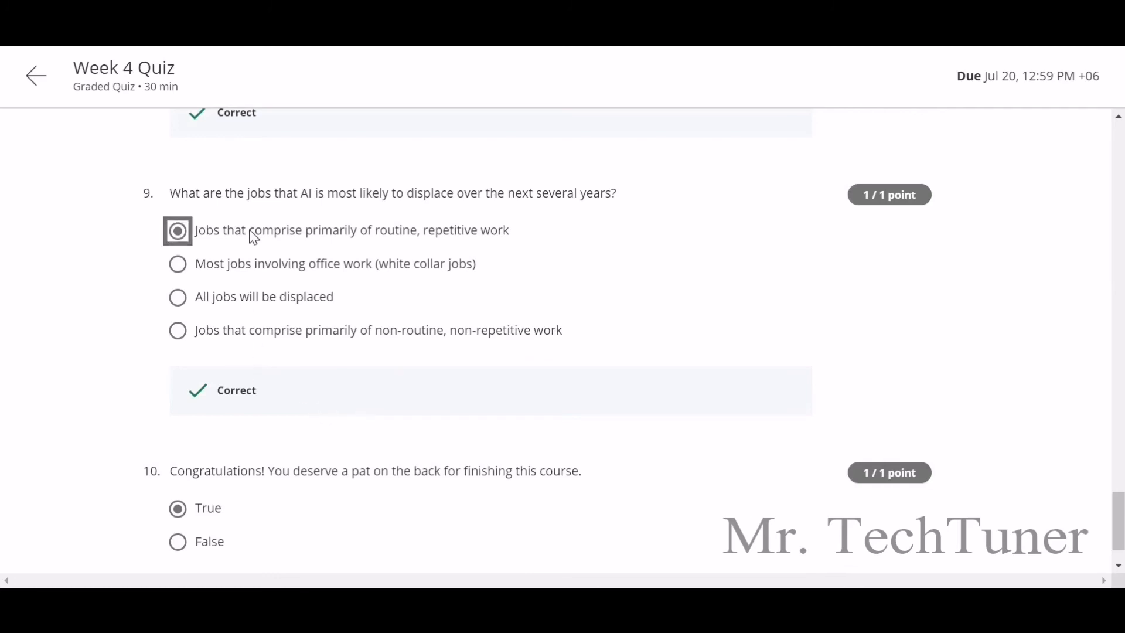
scroll("down", 3)
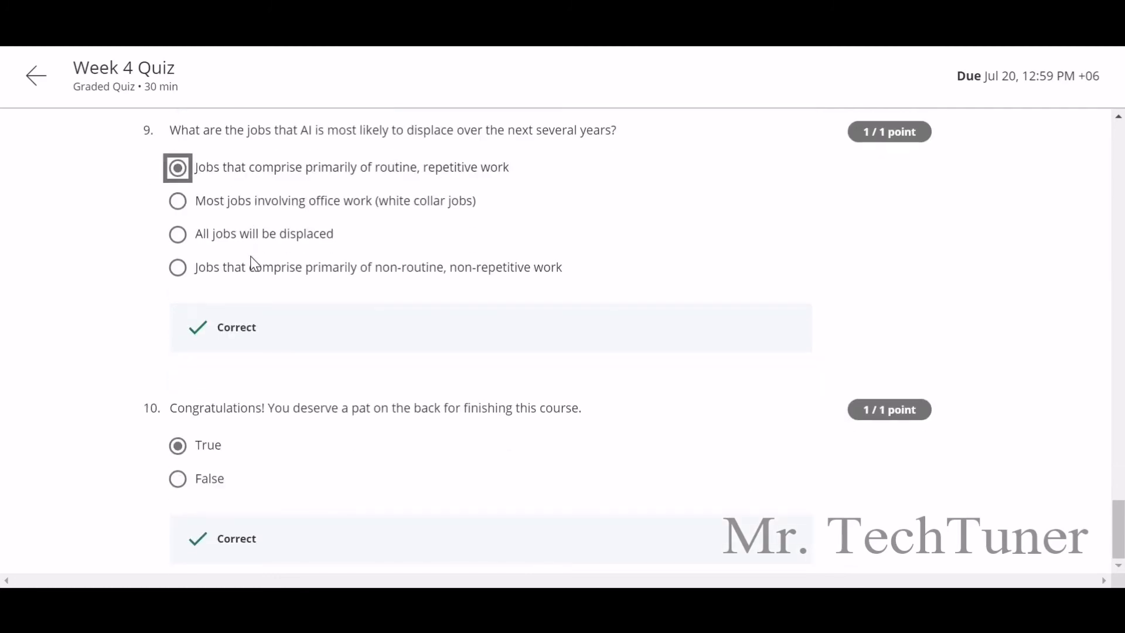